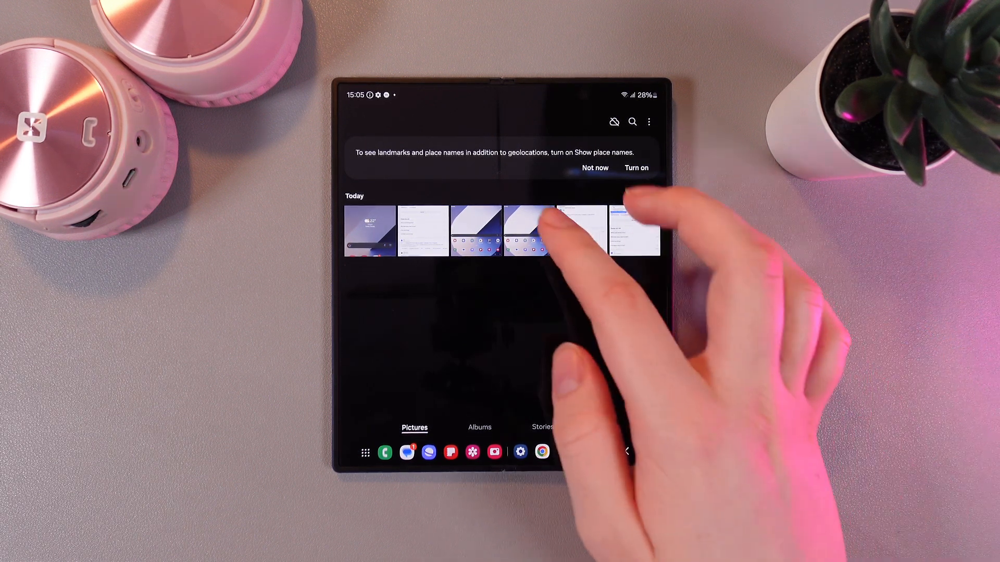
Delete a screenshot from Pictures and reach the Recycle bin via the gallery menu.
left_click(528, 231)
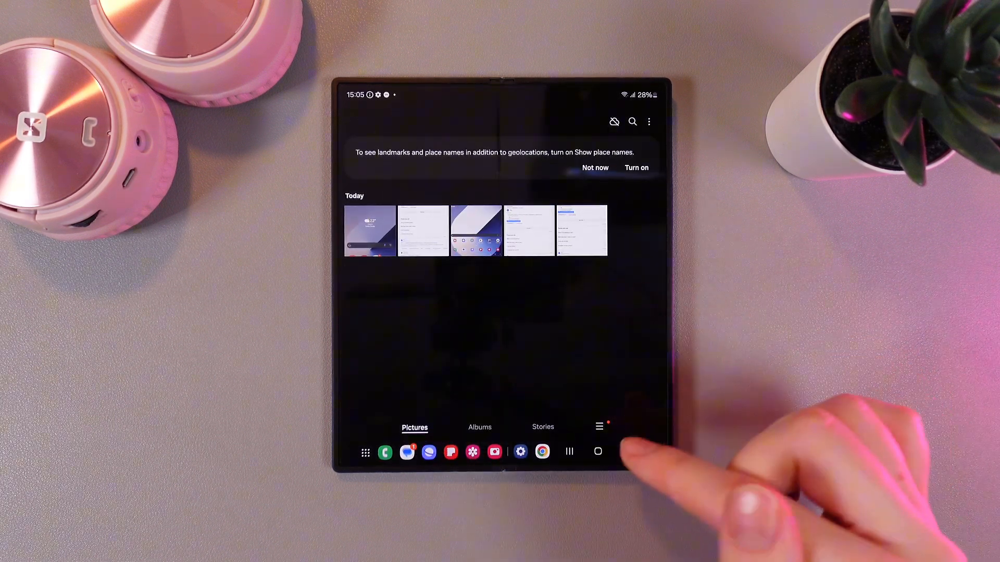
left_click(599, 426)
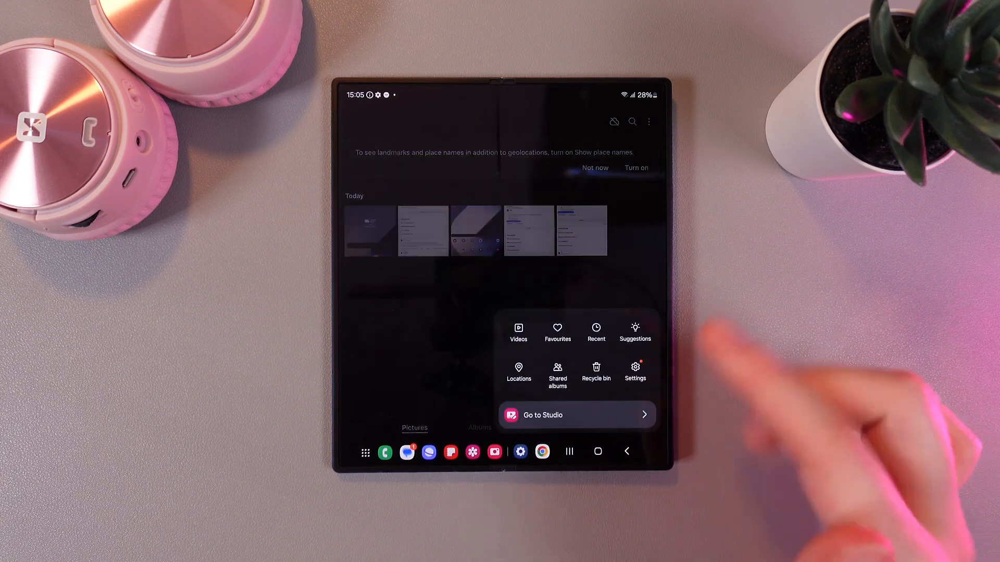
left_click(596, 372)
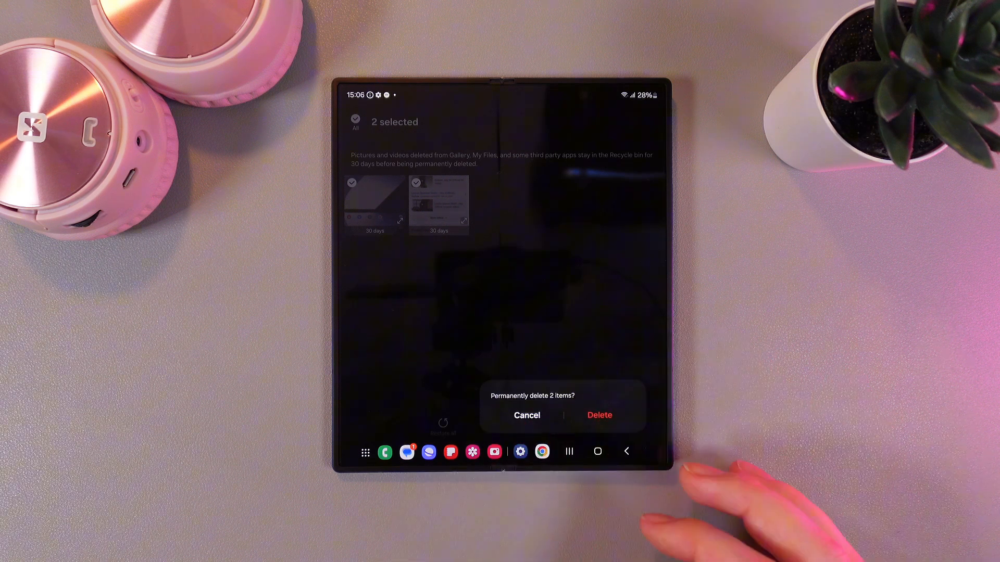
Confirm permanently deleting the two items, leaving the Recycle bin empty.
left_click(599, 416)
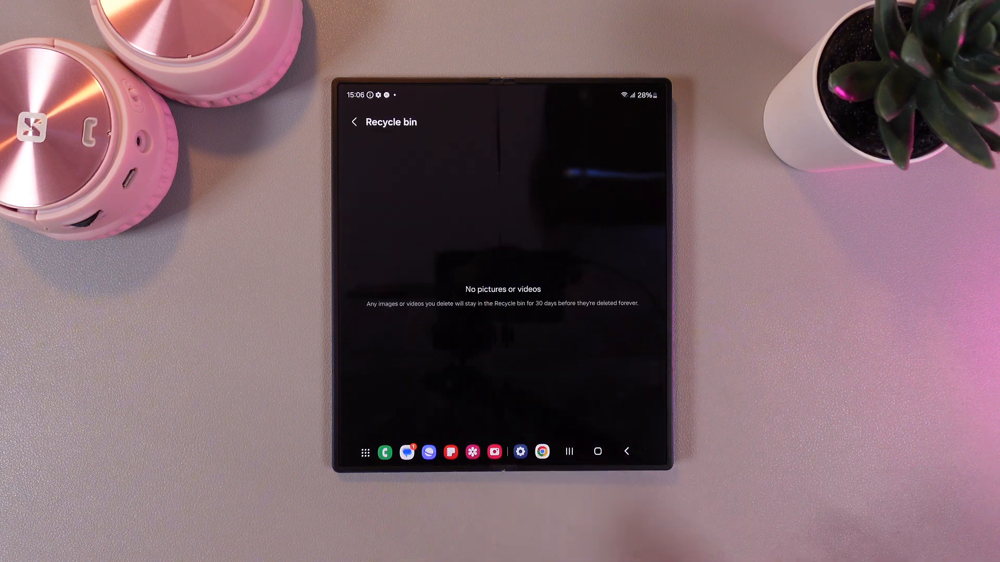